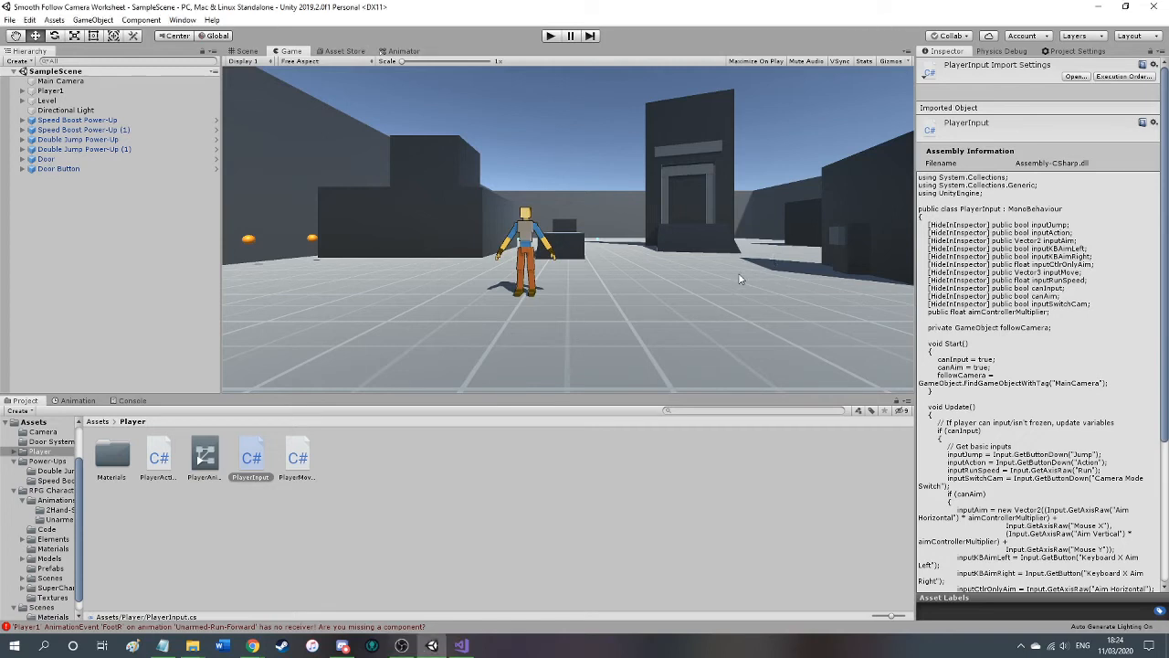
mouse_move(767, 140)
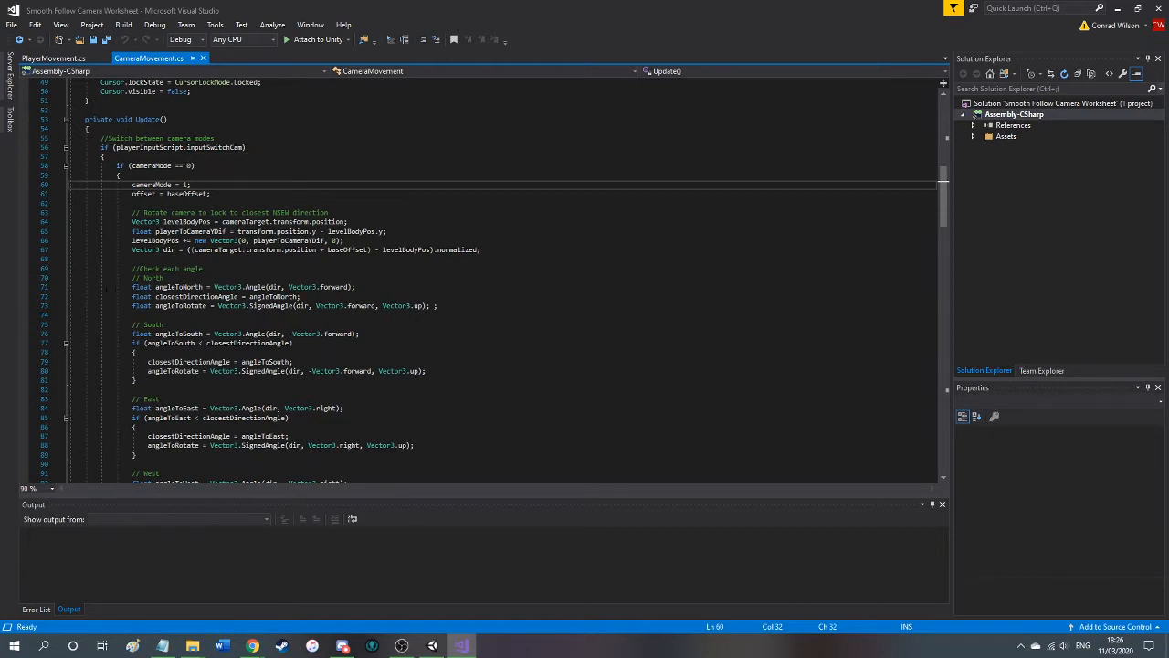
Step: Scroll through the CameraMovement script to review its code
scroll(down, 3)
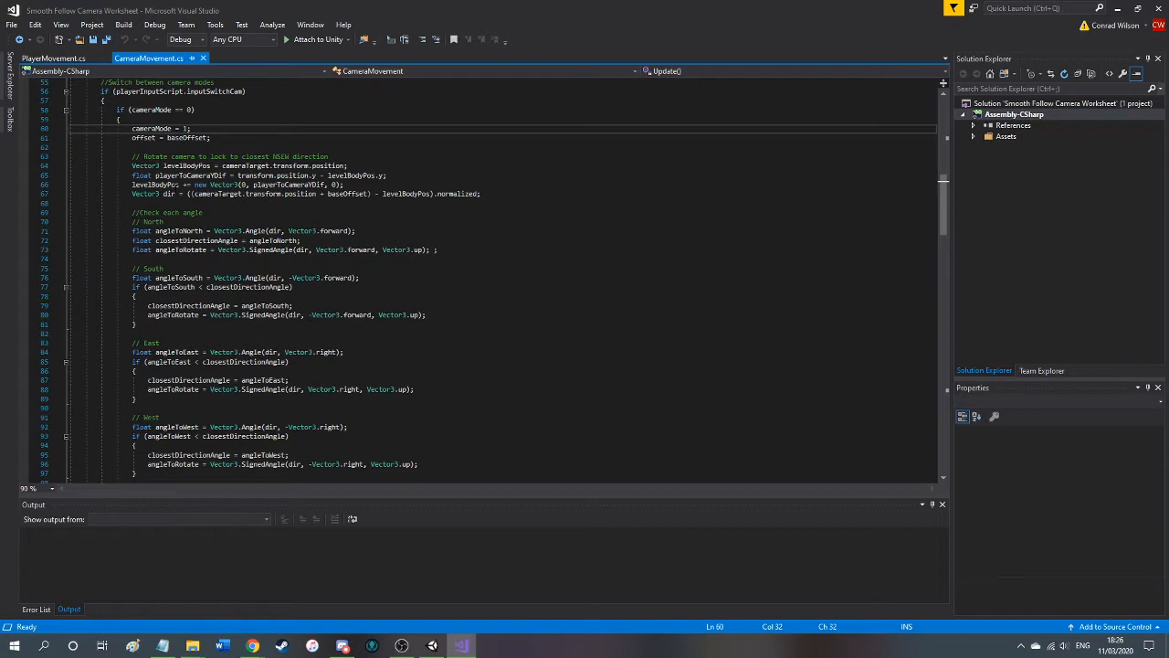
scroll(down, 3)
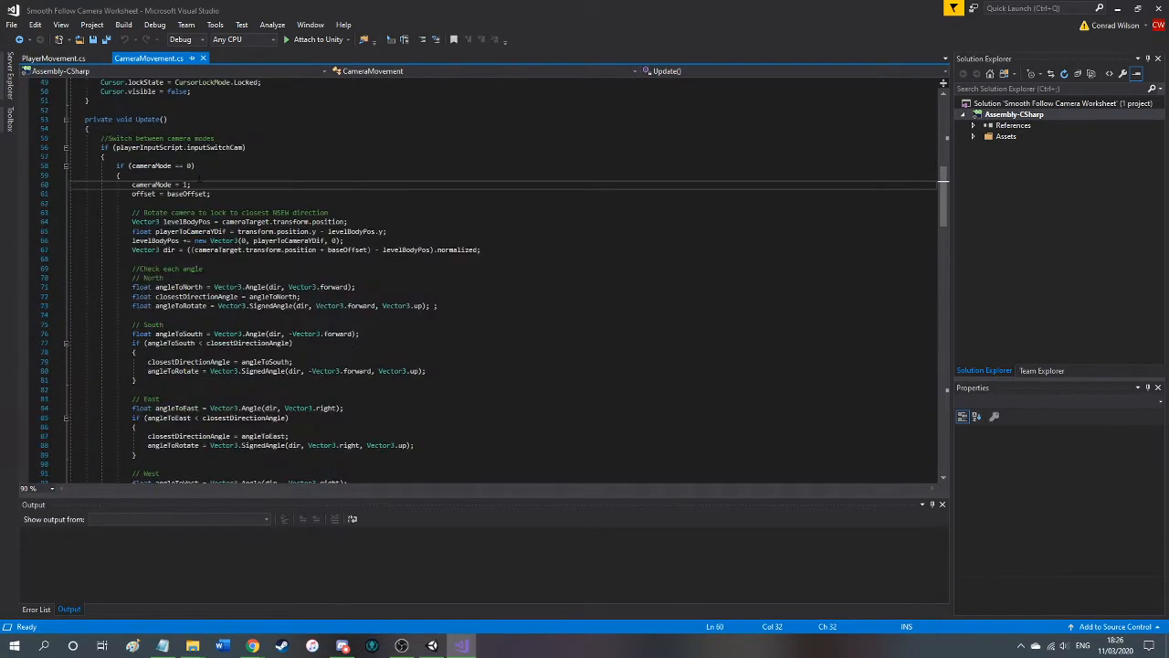
scroll(down, 3)
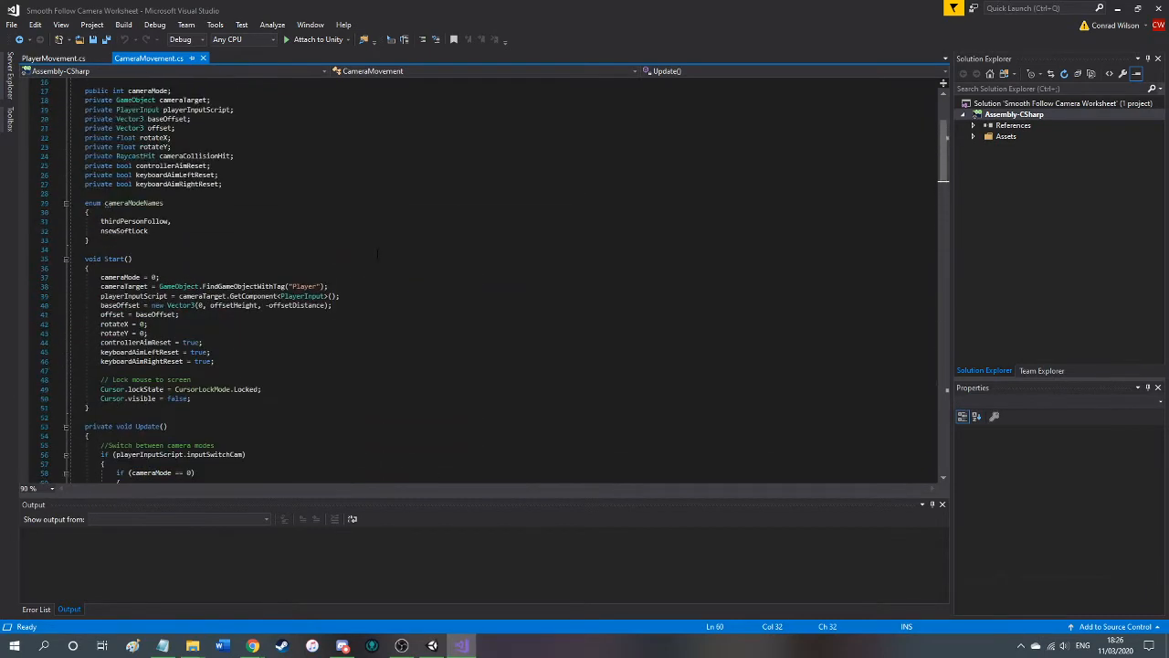
scroll(down, 3)
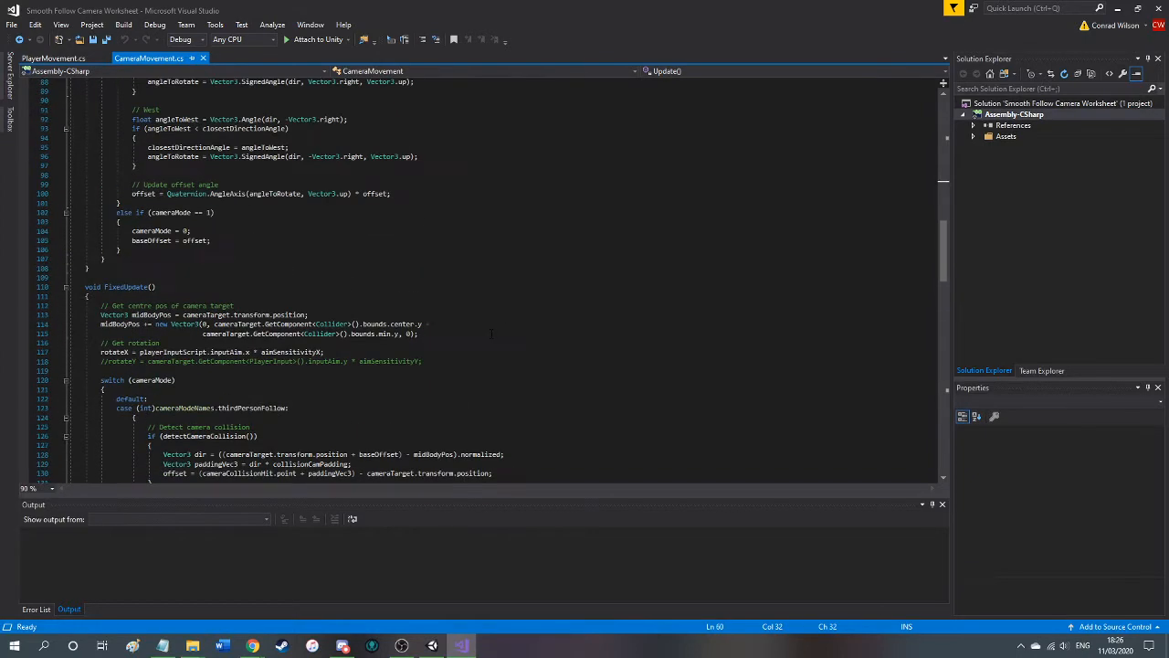
scroll(down, 3)
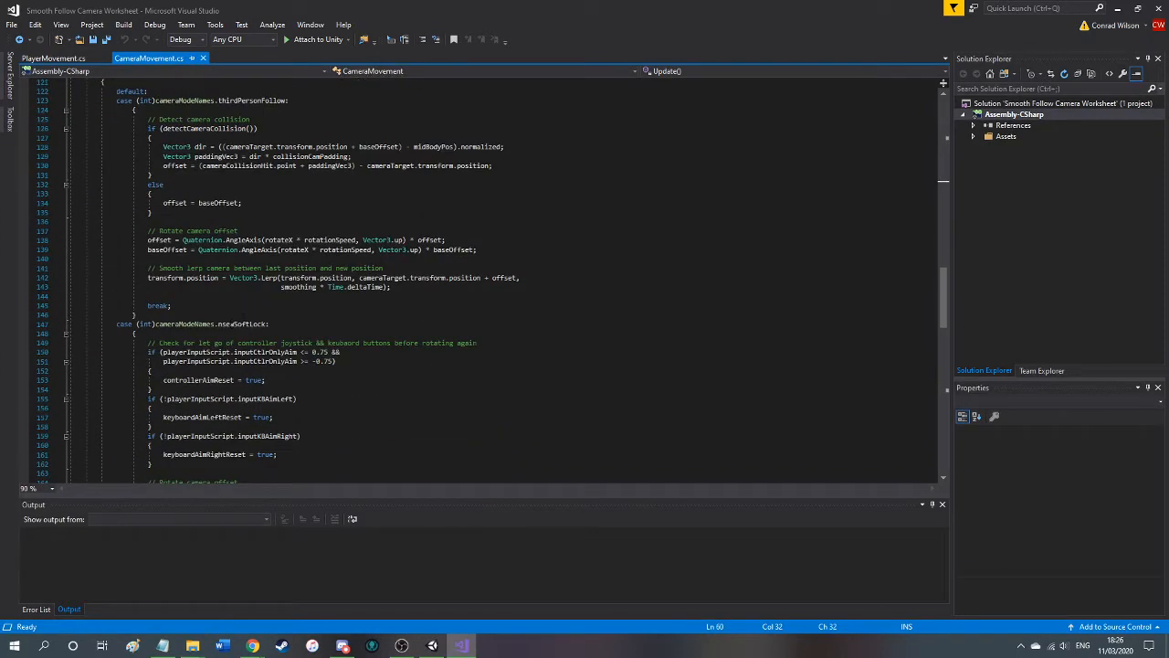
scroll(up, 3)
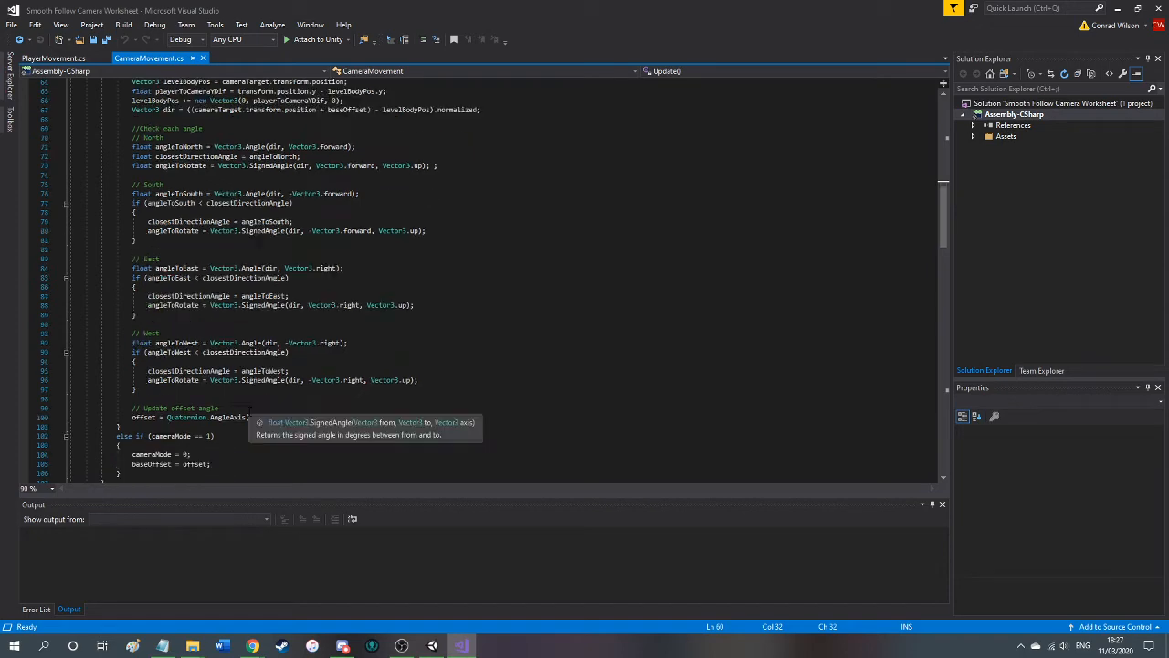
scroll(down, 3)
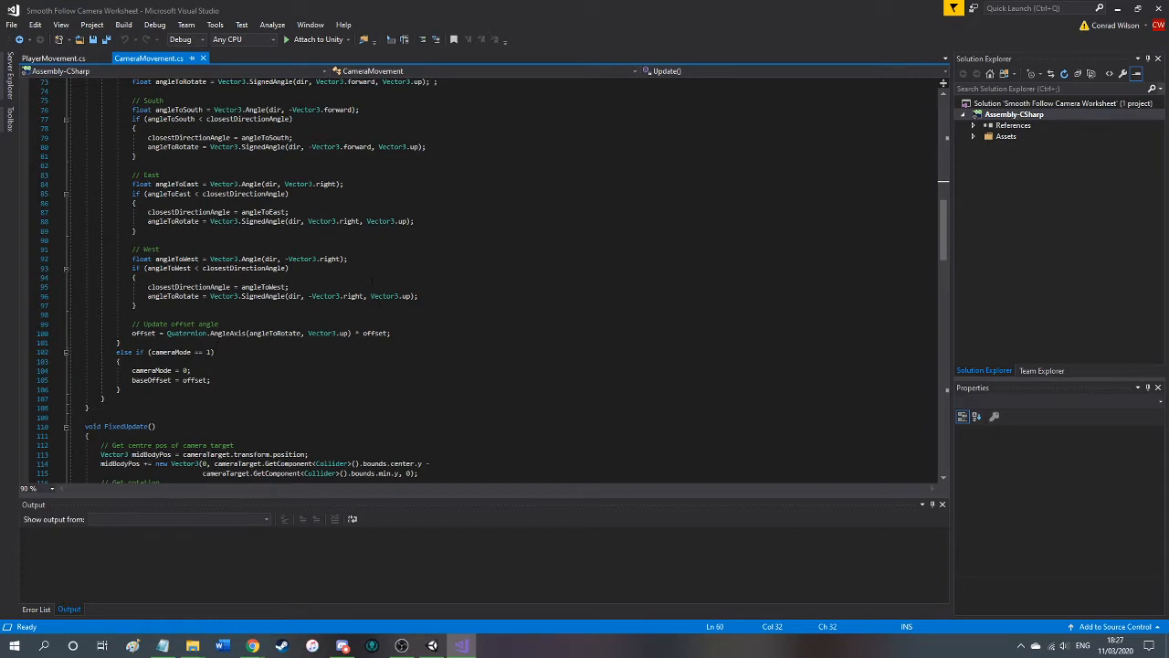
scroll(down, 3)
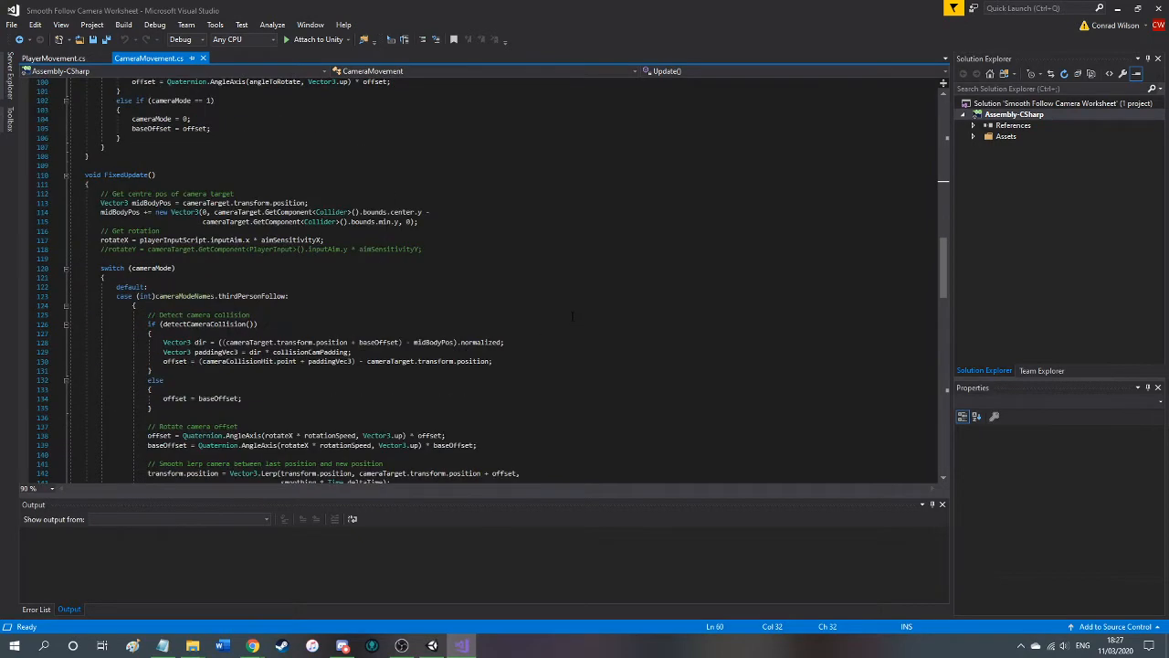
scroll(down, 3)
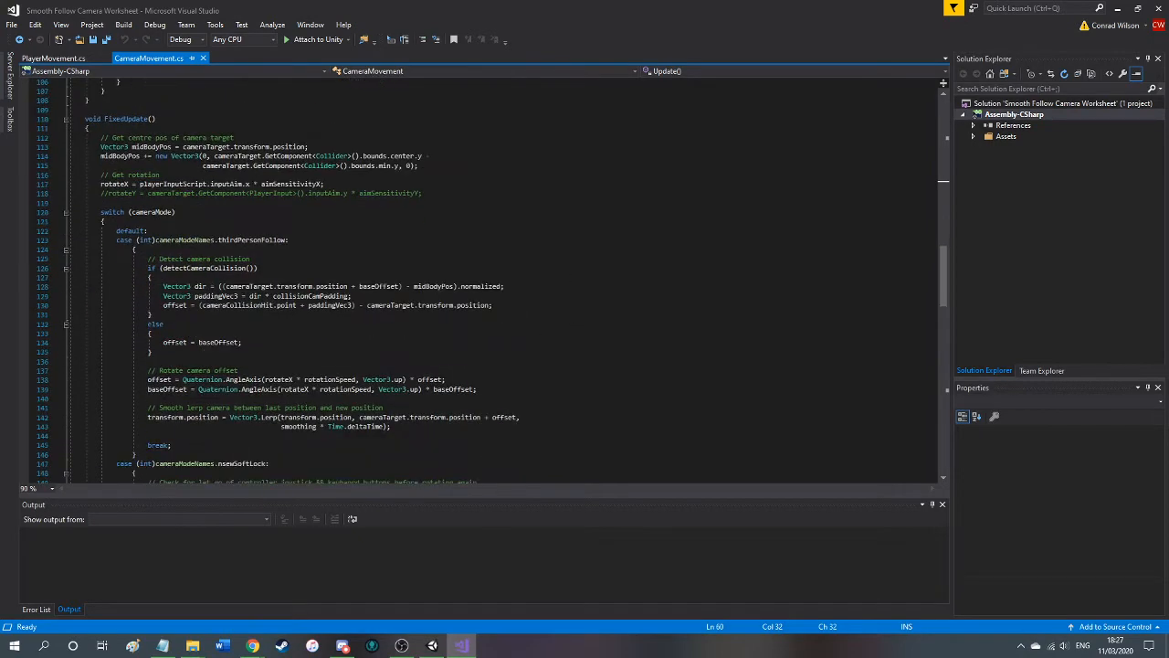
scroll(down, 3)
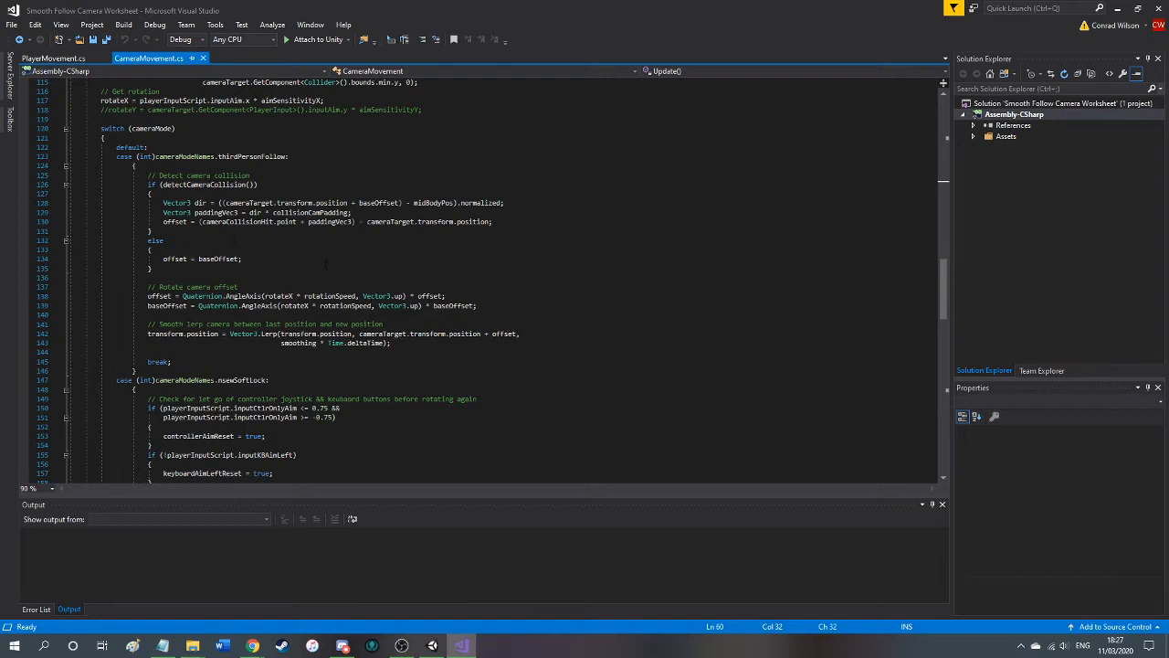
mouse_move(205, 184)
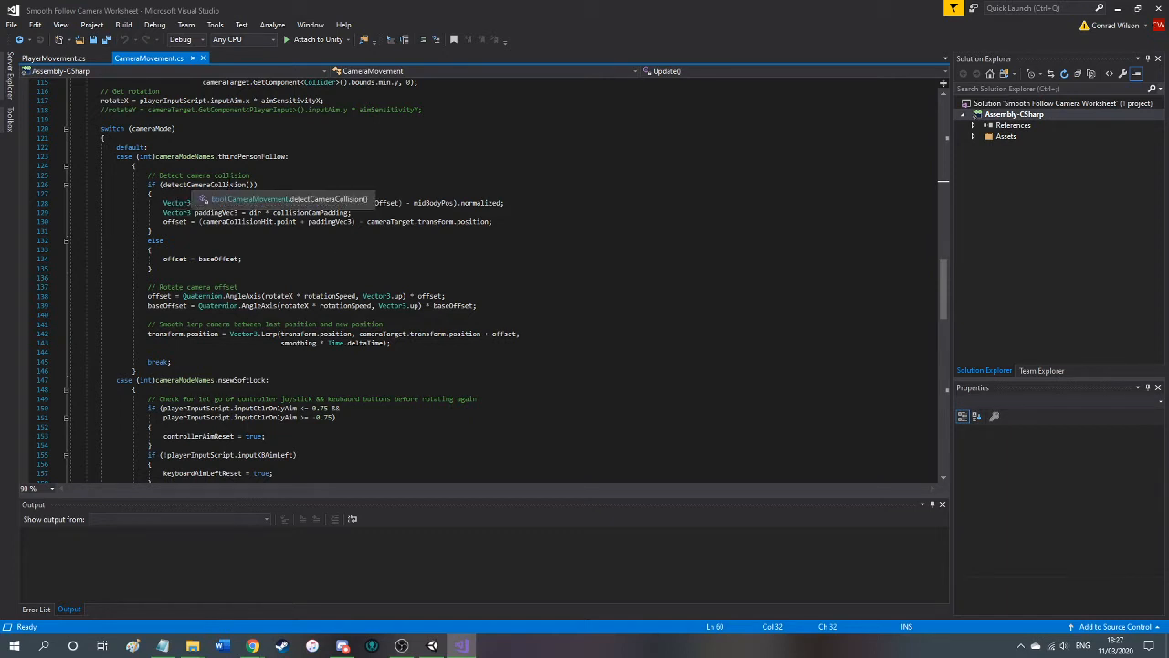
scroll(down, 3)
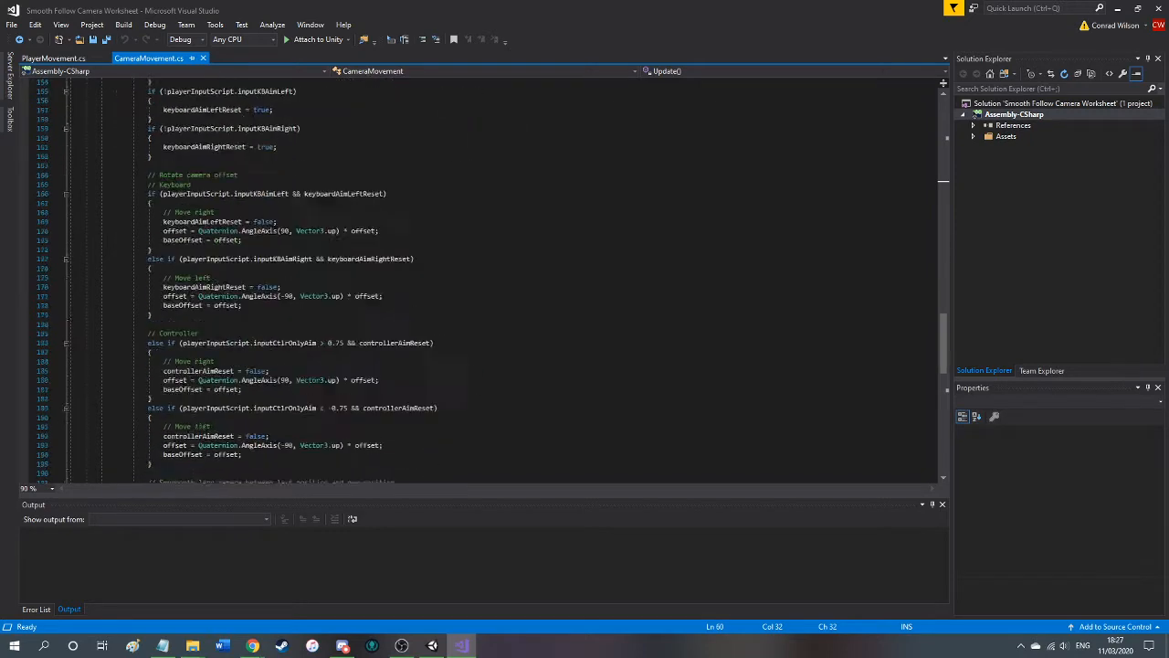
scroll(down, 3)
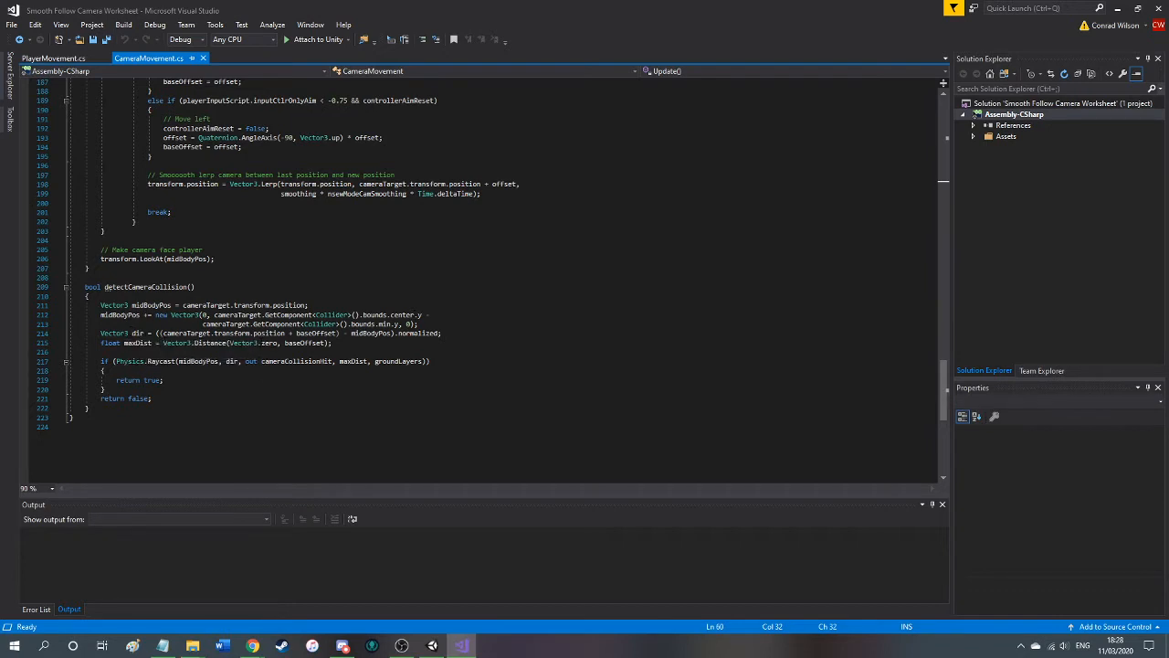
mouse_move(317, 342)
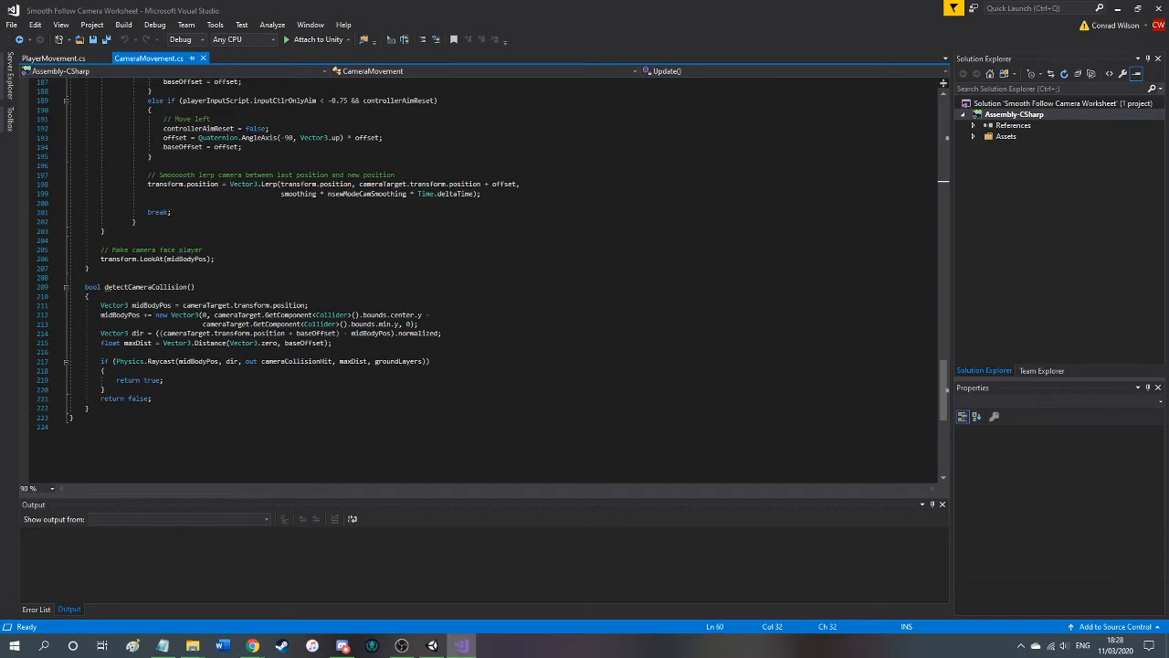
Step: Scroll to the end of CameraMovement and switch back to the Unity editor
click(289, 392)
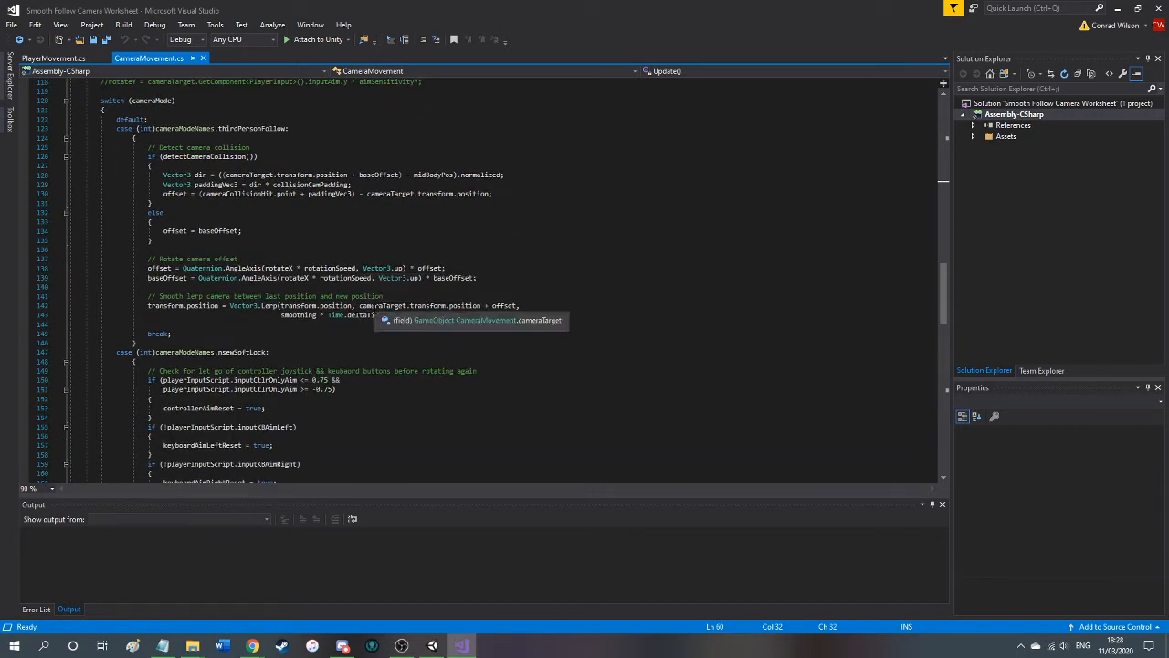
scroll(down, 3)
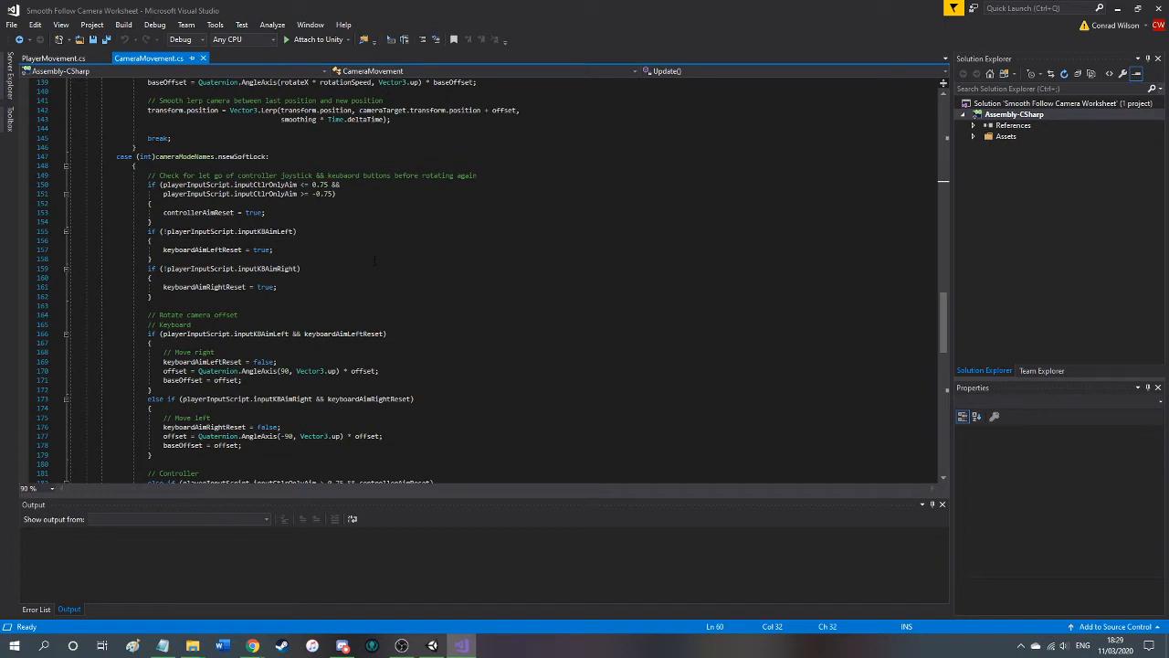
scroll(down, 3)
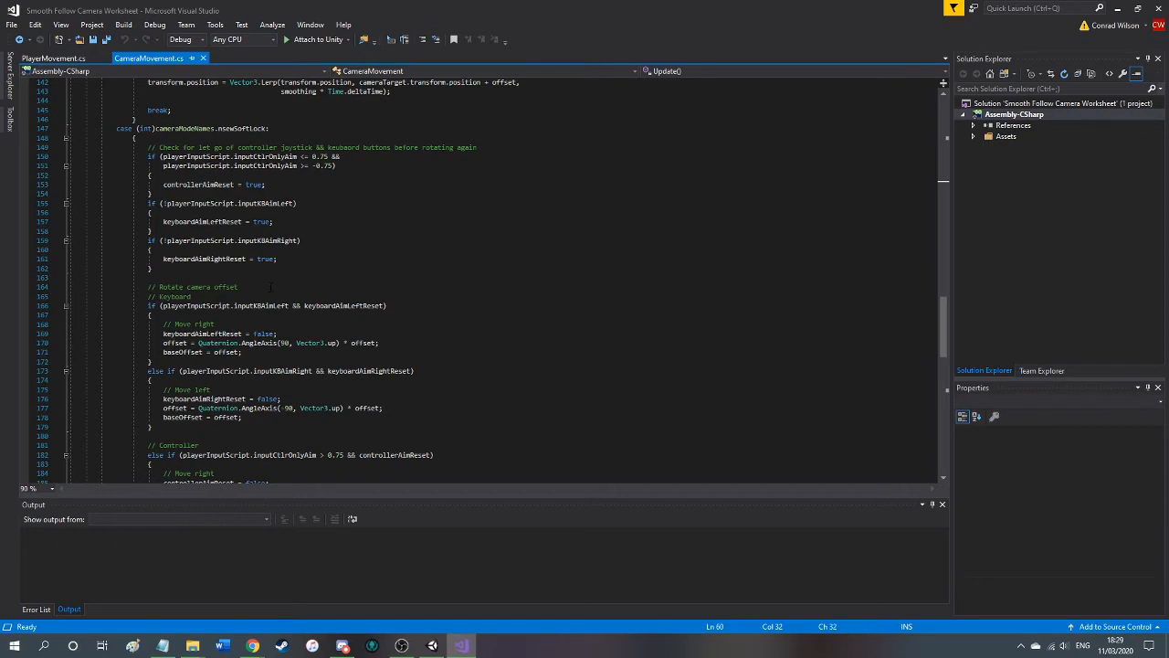
scroll(down, 3)
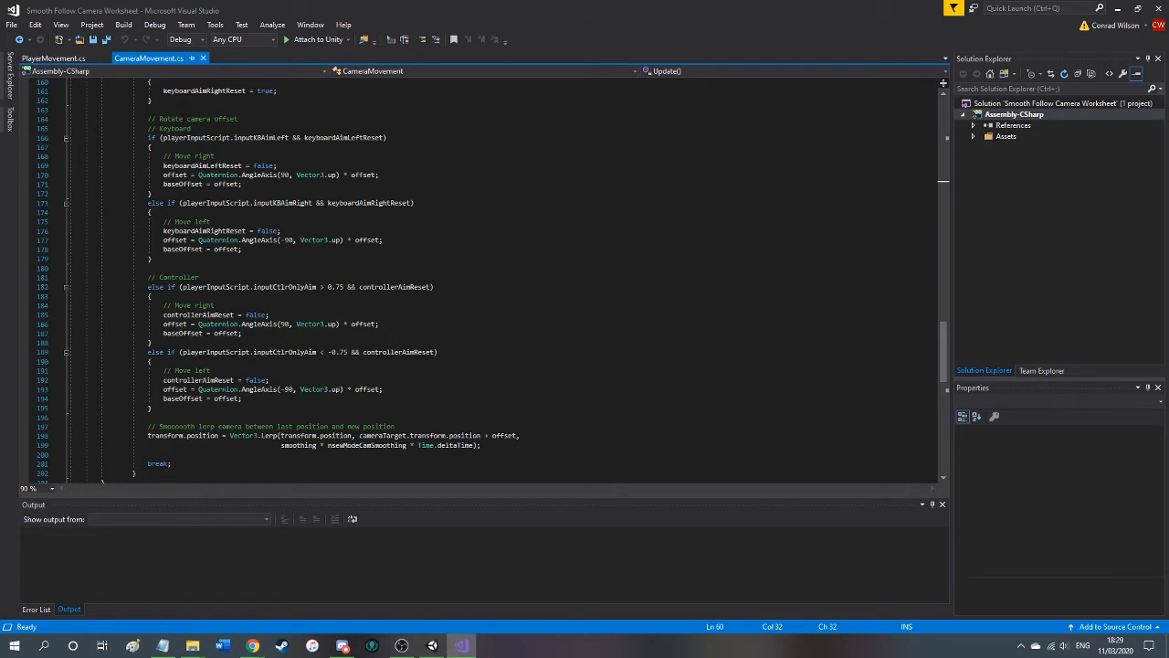
scroll(down, 3)
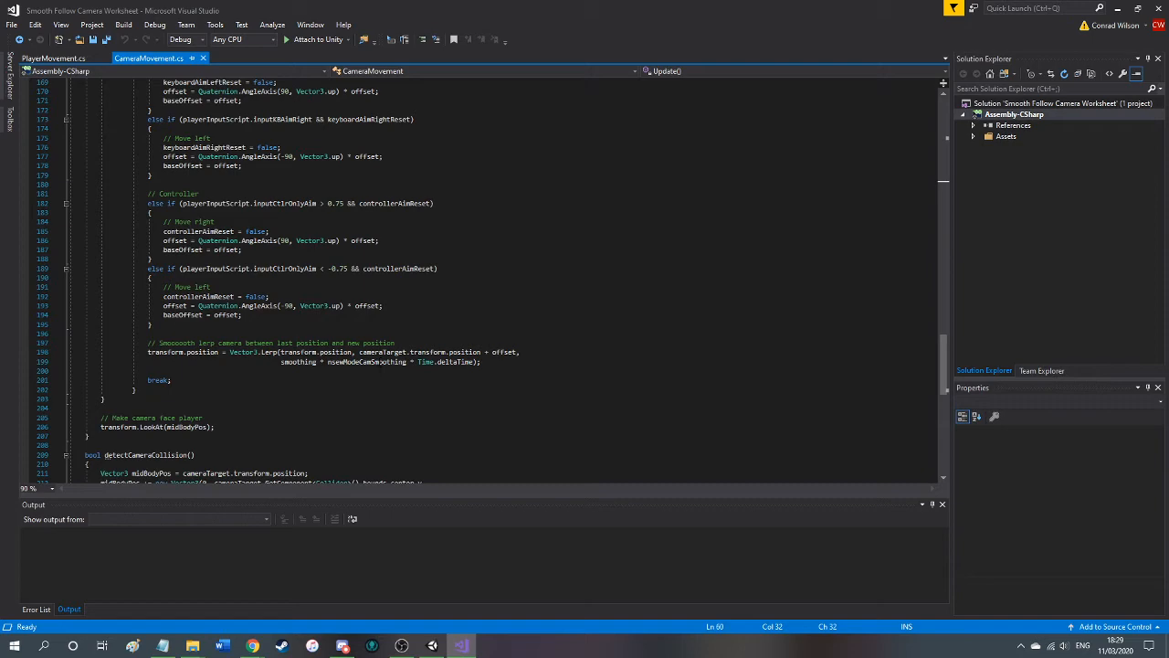
scroll(down, 3)
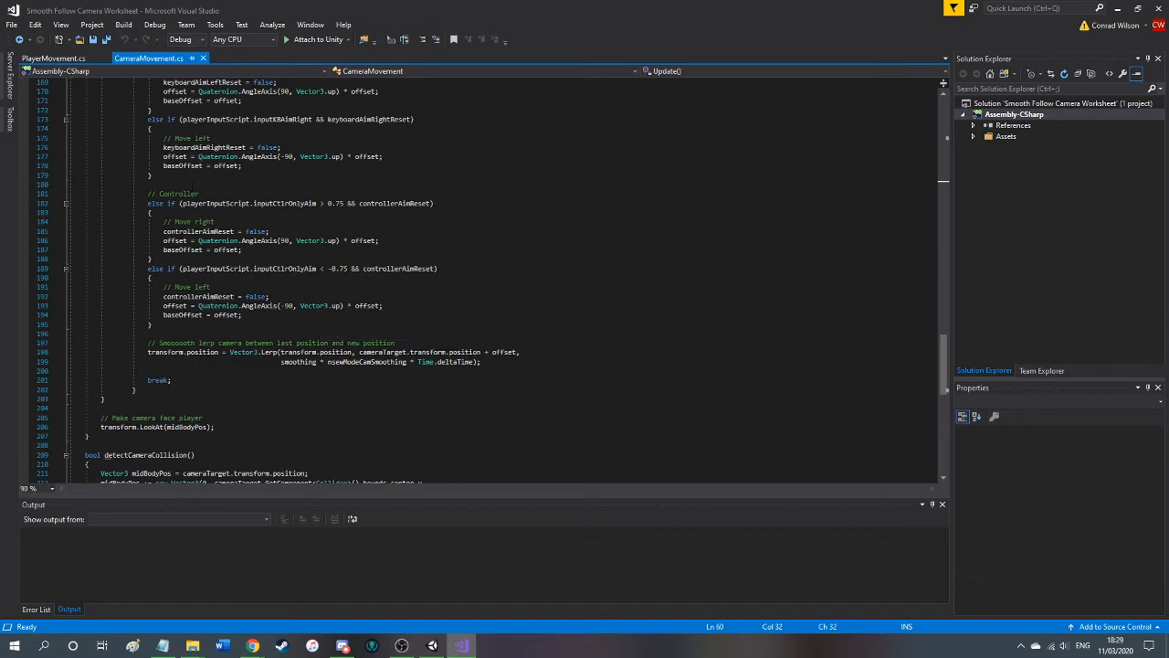
click(52, 57)
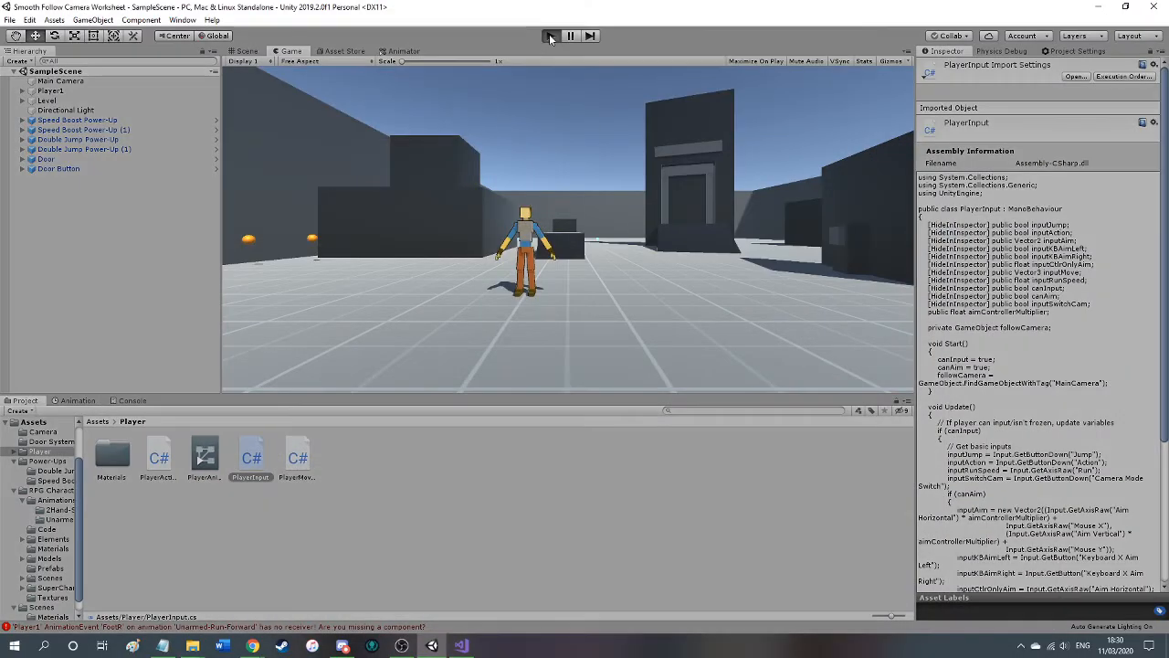
Step: Play the platformer scene and walk the character into a wall
click(551, 36)
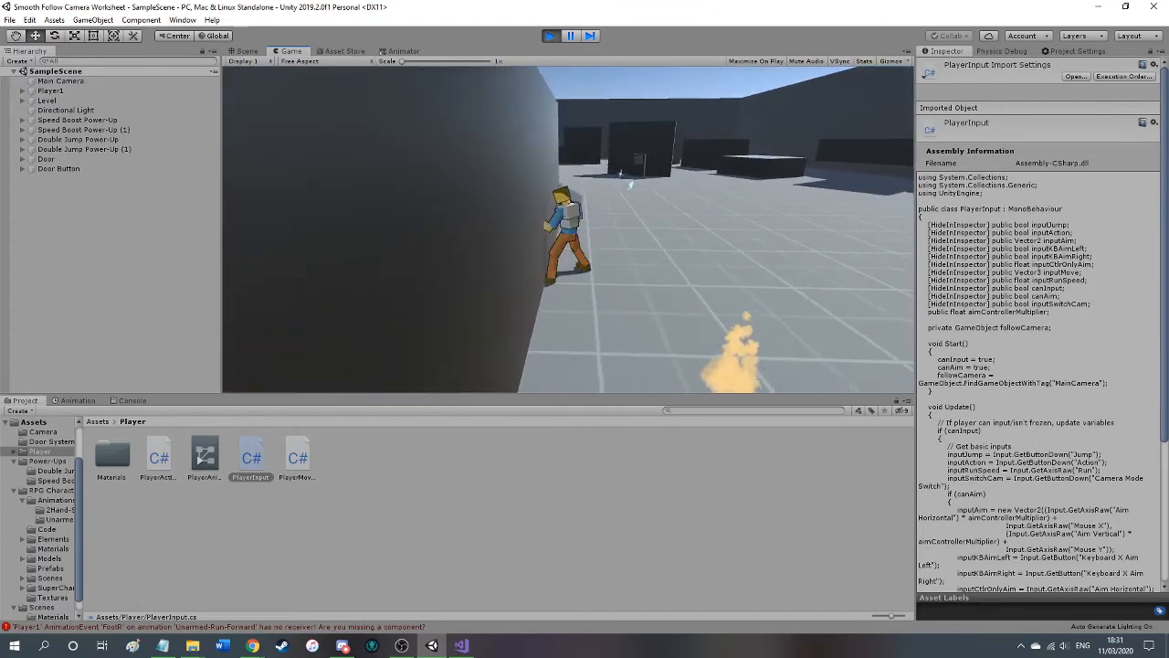
Step: Select Player1 to show its Player Movement settings in the Inspector
click(50, 91)
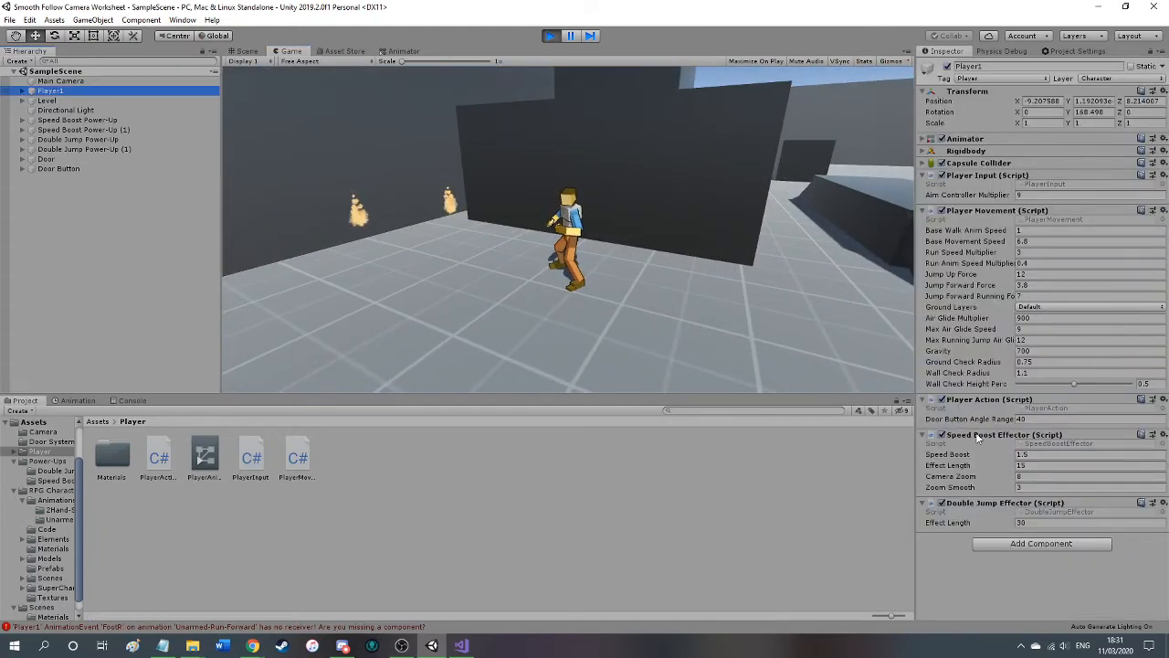